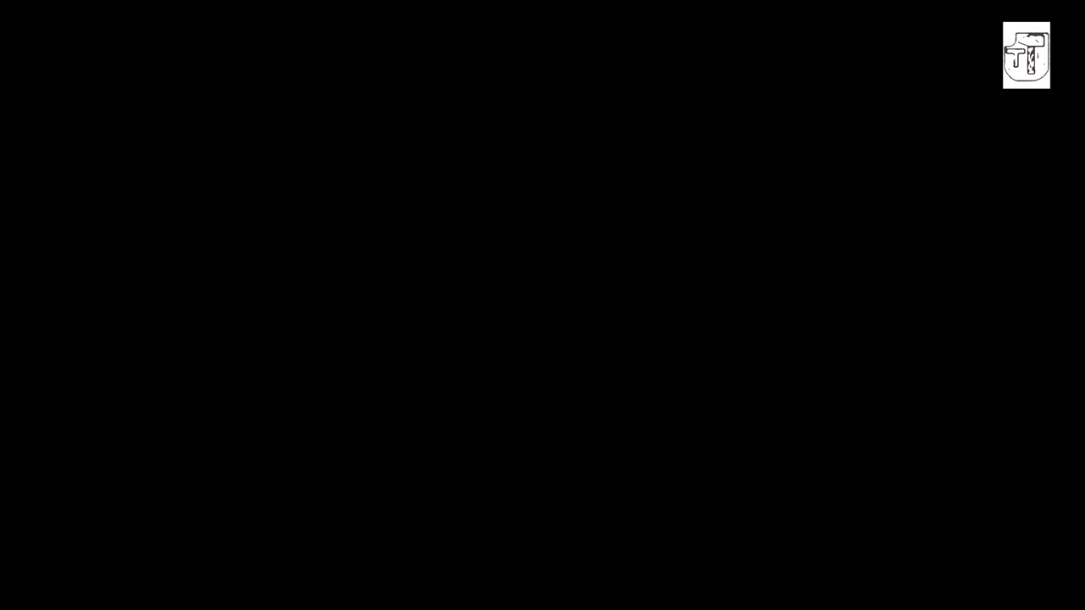
{"action": "left_click", "coordinate": [542, 305]}
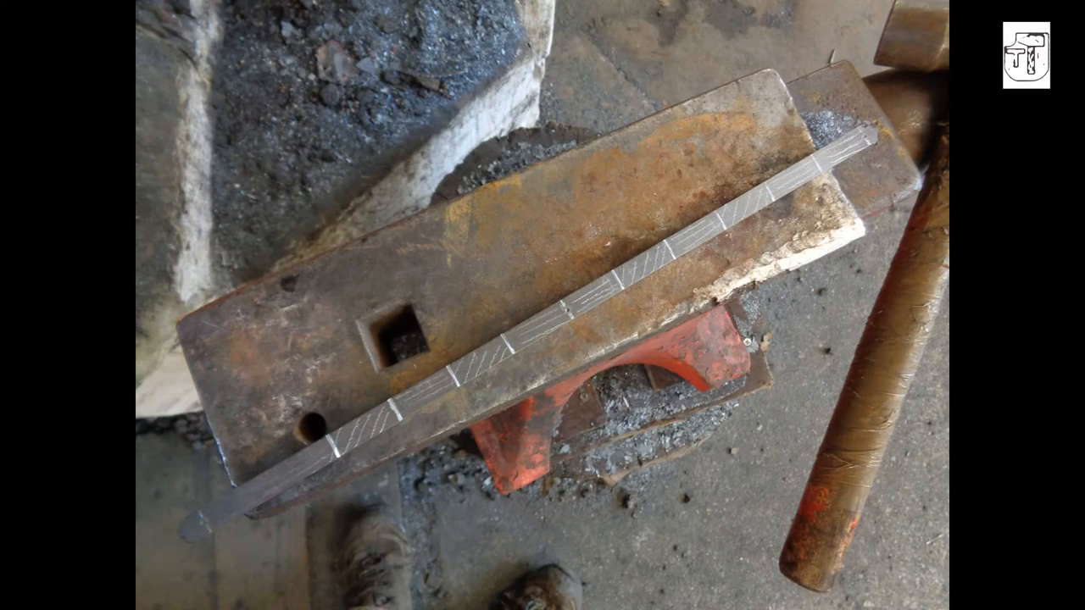